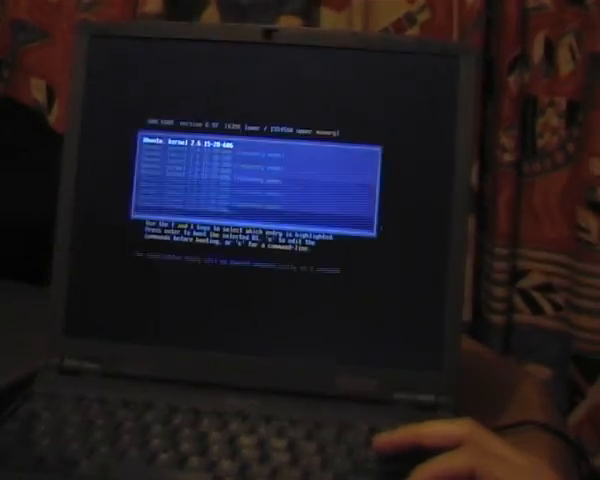
Step: Move down two entries in the GRUB boot menu to a lower boot entry
key("Down")
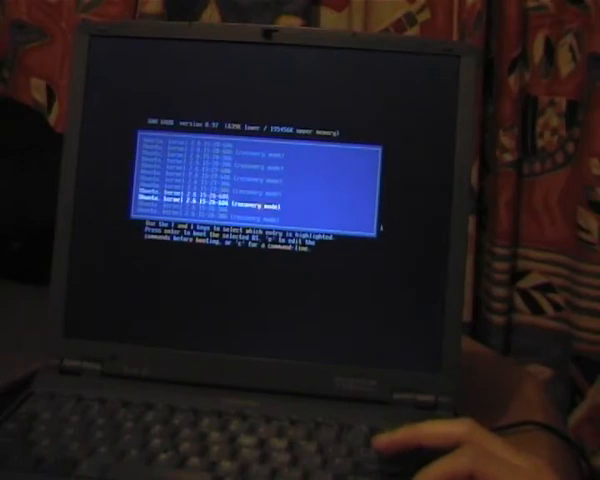
key("Down")
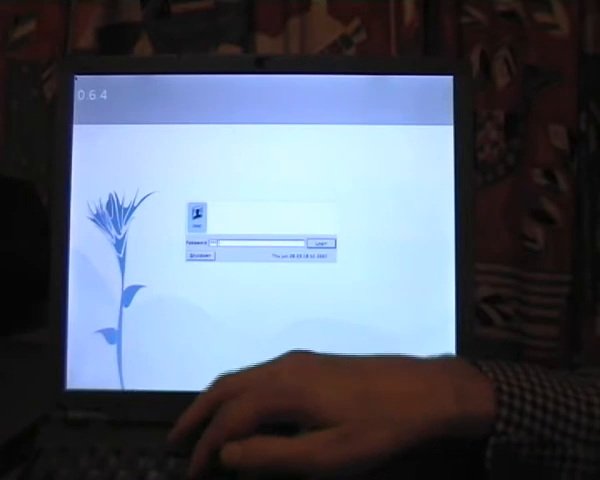
Step: Submit the password to log in to Syllable Desktop
left_click(325, 245)
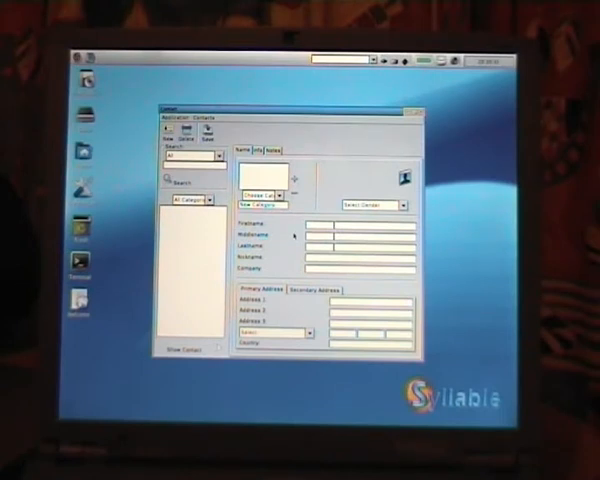
mouse_move(297, 222)
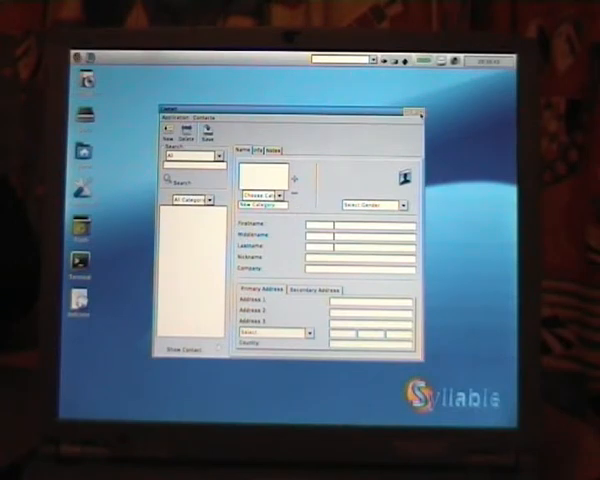
Step: Close the Contact address book window
left_click(417, 112)
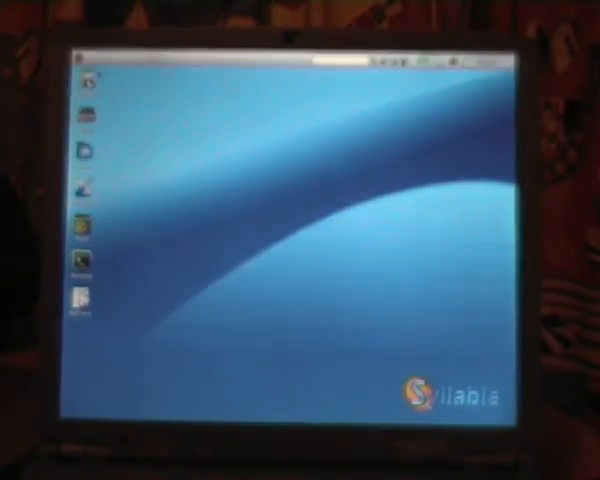
Step: Browse the applications menu and pick the web browser entry
left_click(80, 60)
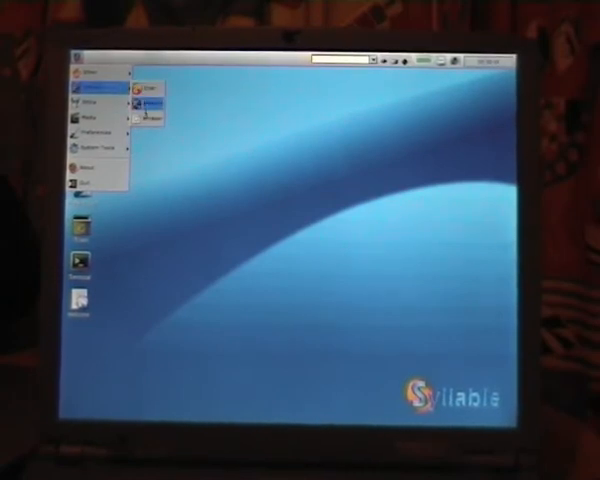
left_click(149, 105)
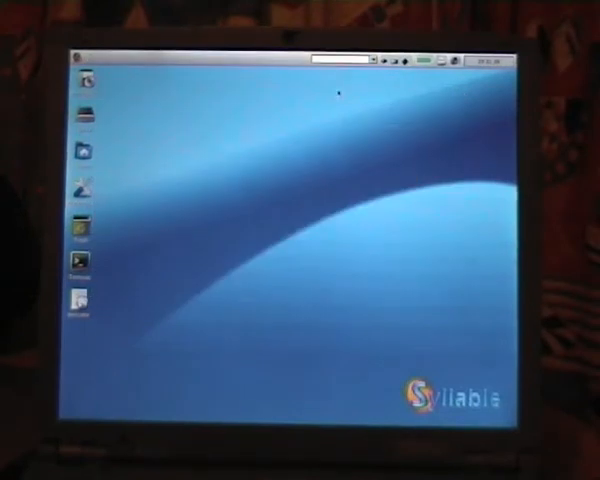
Step: Open the Syllable applications menu and go into a category to launch Webster
left_click(80, 56)
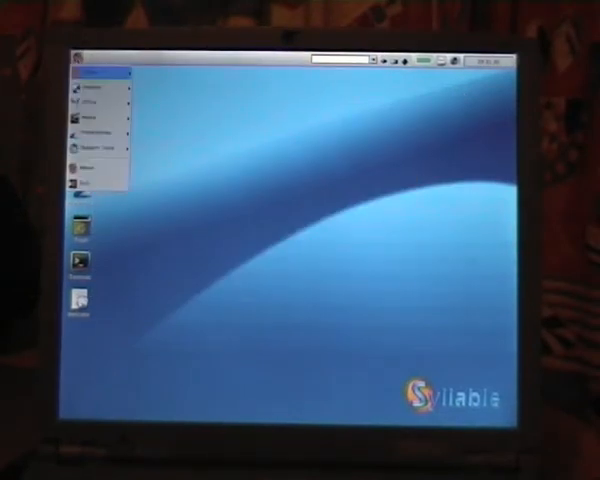
left_click(95, 128)
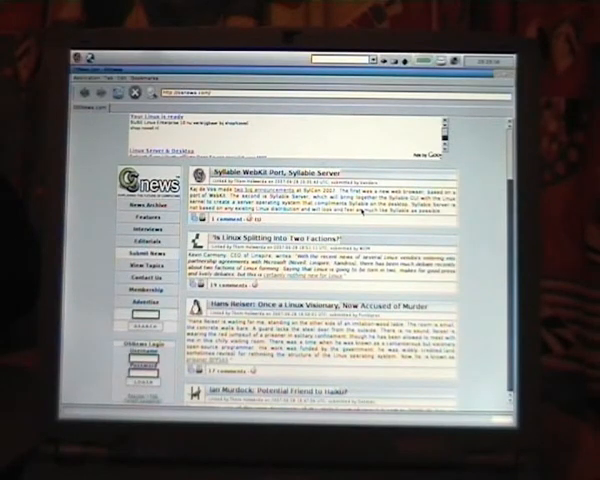
Step: Scroll down through the OSNews story list to older stories like Singularity
scroll("down", 3)
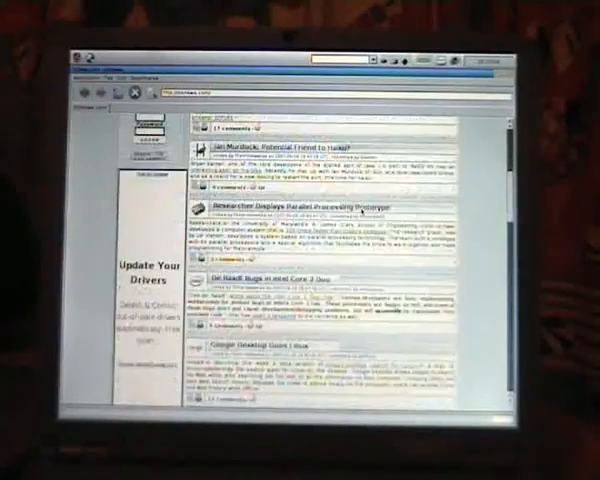
scroll("down", 3)
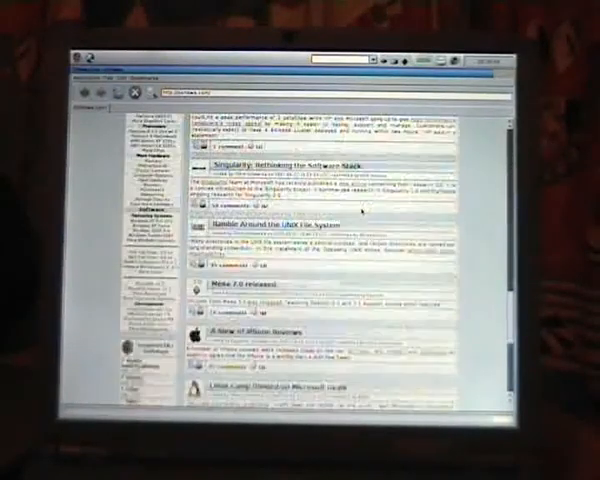
scroll("down", 3)
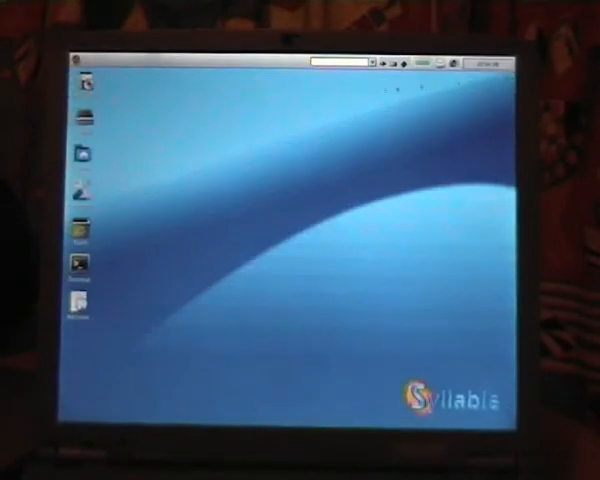
mouse_move(190, 170)
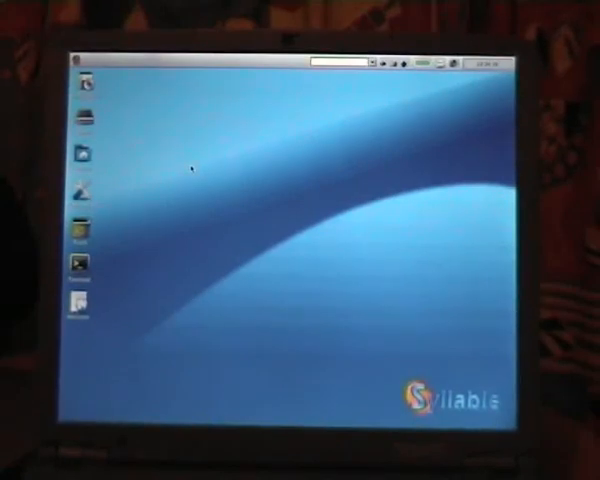